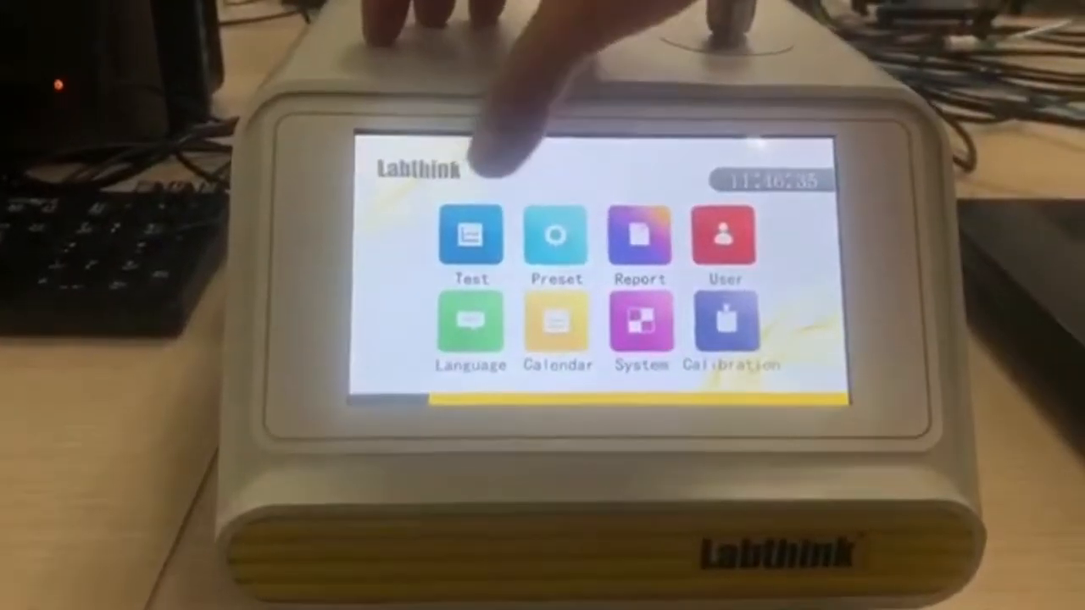
- Open the Test screen and start a leak test run at 70 mbar for 15.0 s
left_click(556, 234)
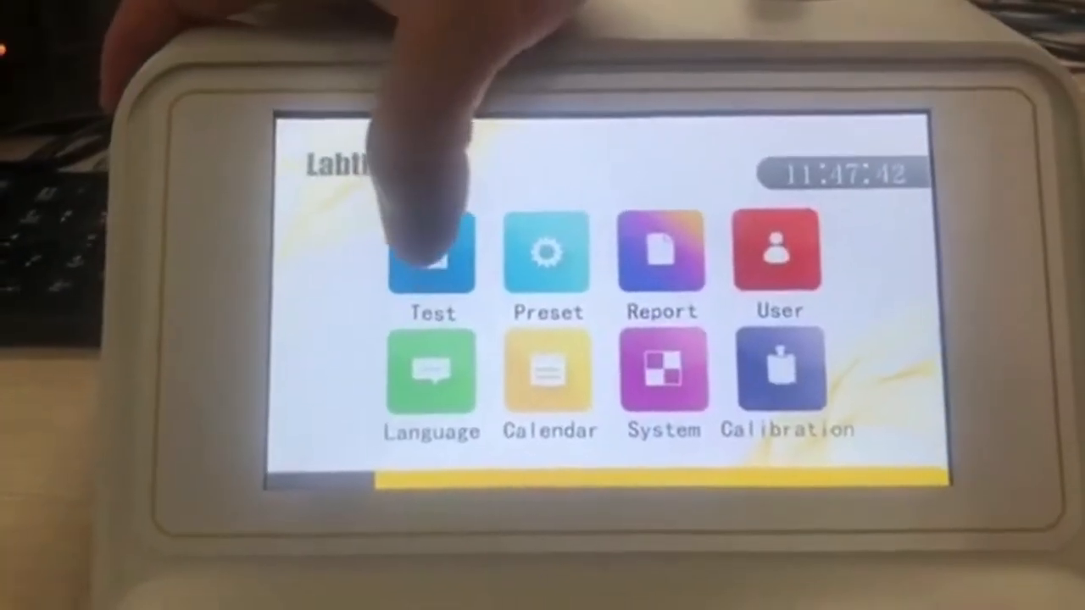
left_click(431, 254)
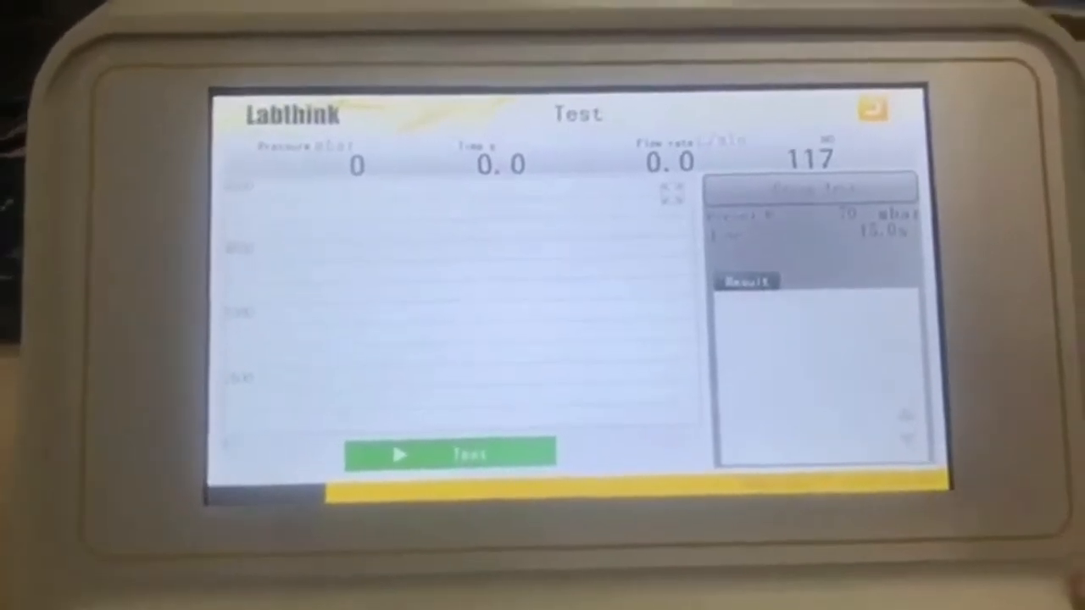
left_click(453, 451)
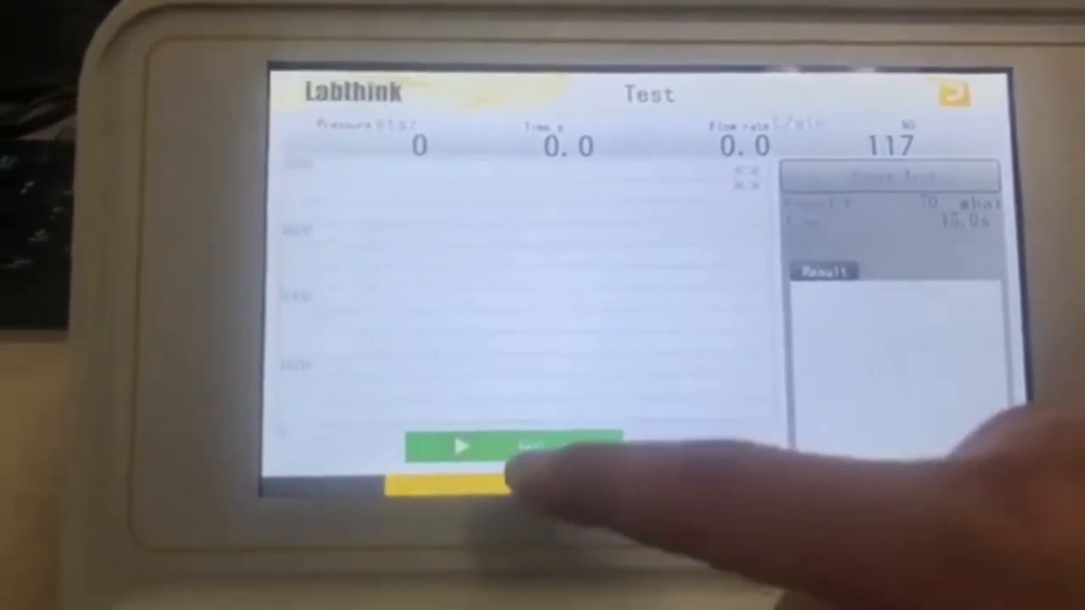
left_click(458, 447)
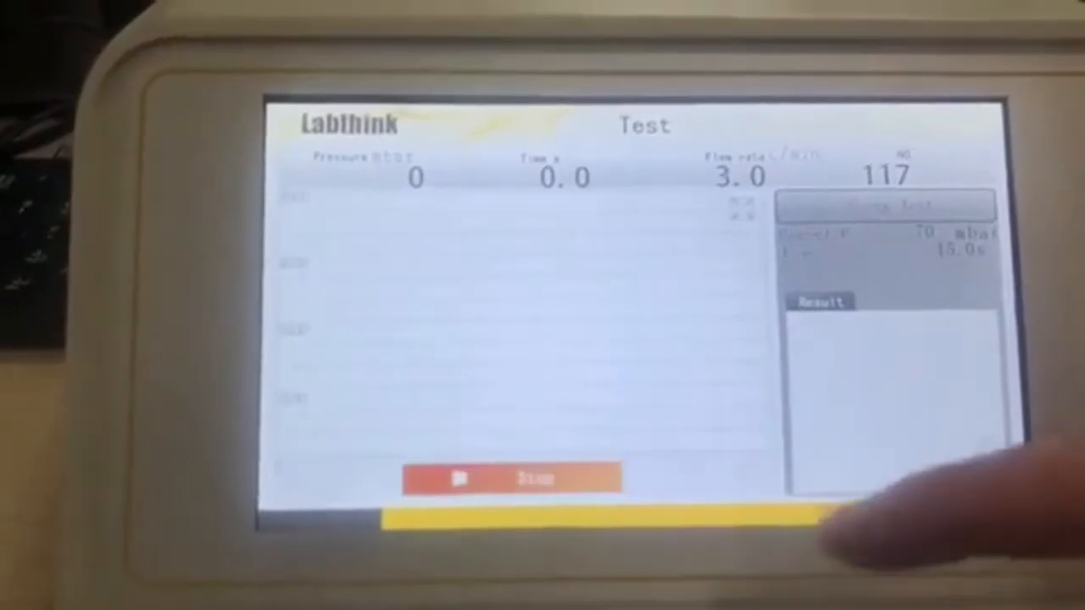